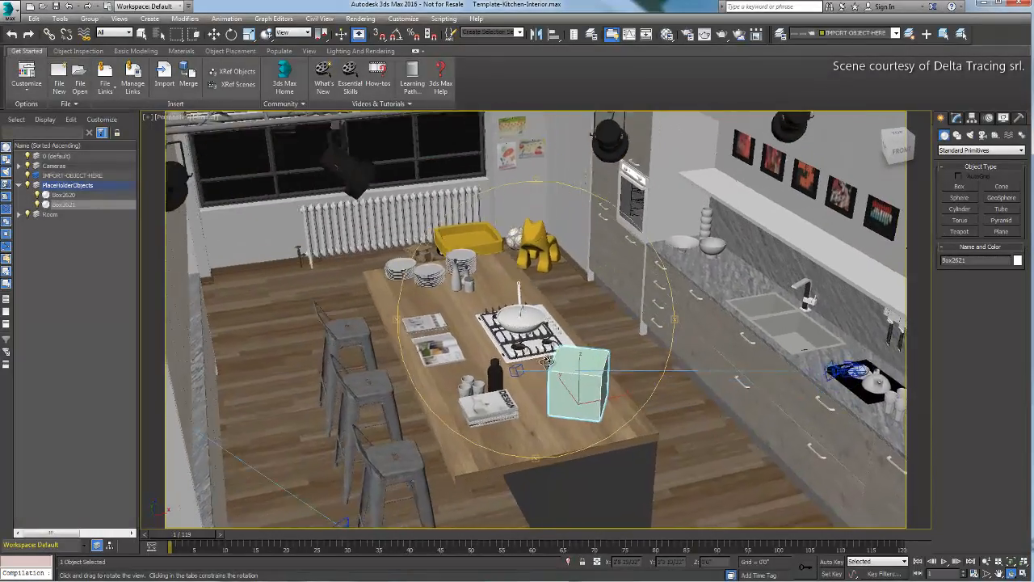
Step: Orbit the Perspective view around the kitchen island, along the shelf and back over the counter
drag(533, 323, 549, 339)
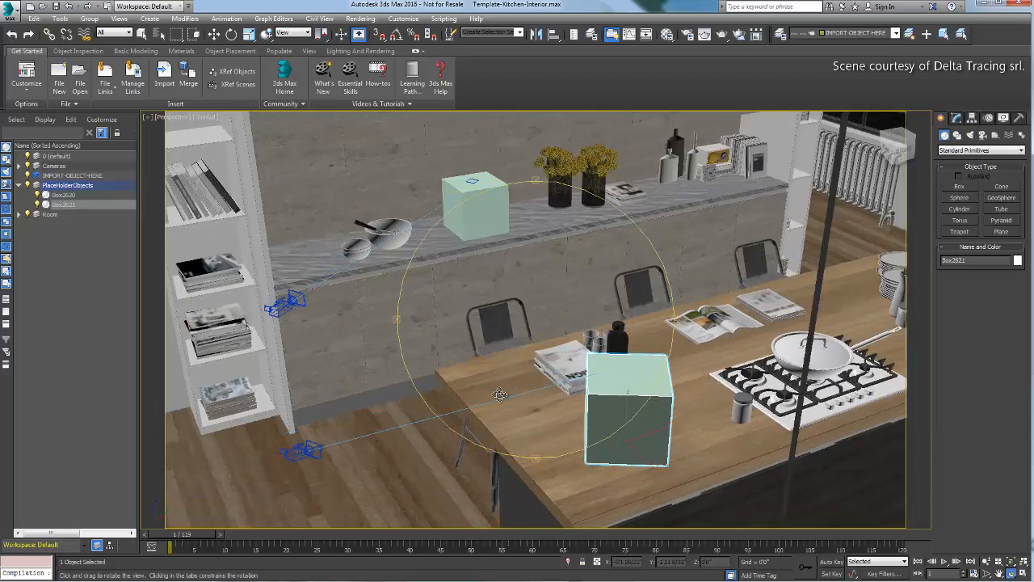
drag(499, 394, 602, 282)
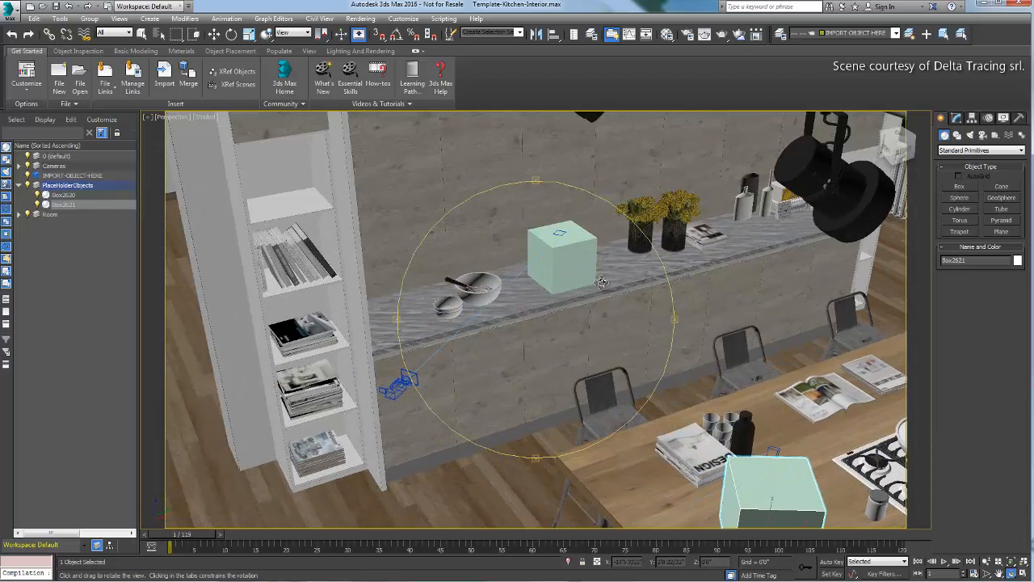
drag(602, 283, 475, 239)
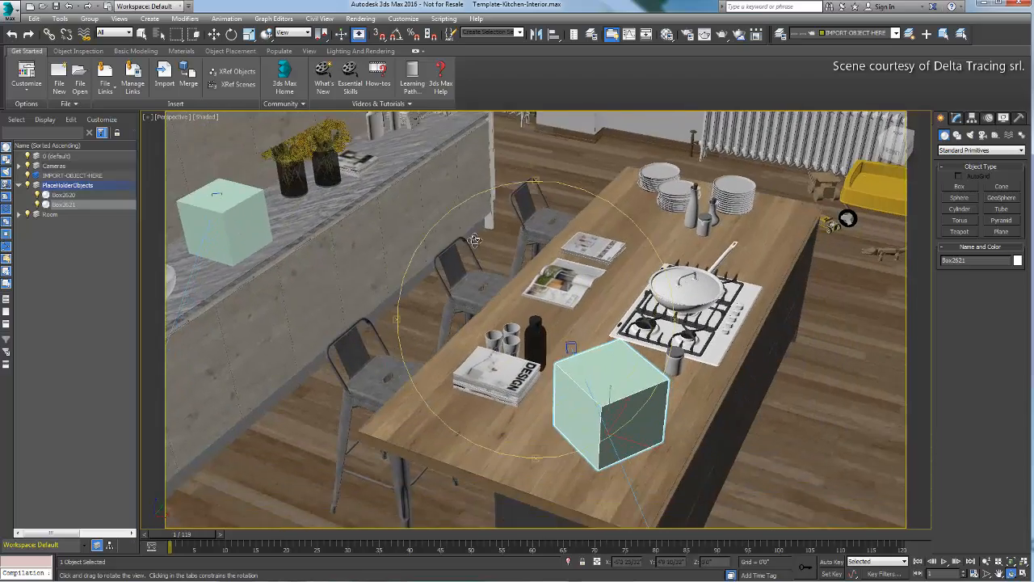
drag(473, 238, 566, 341)
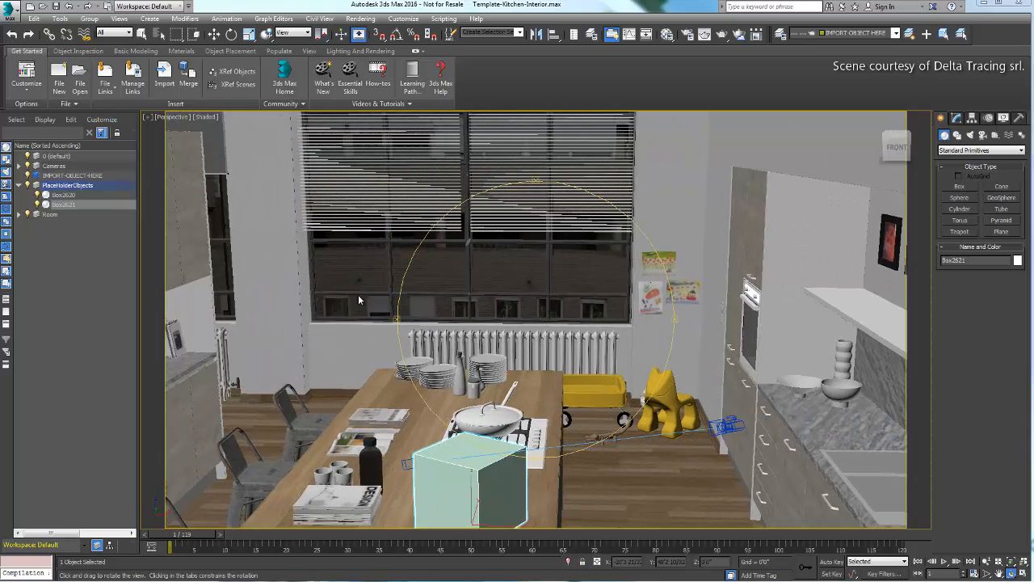
mouse_move(601, 307)
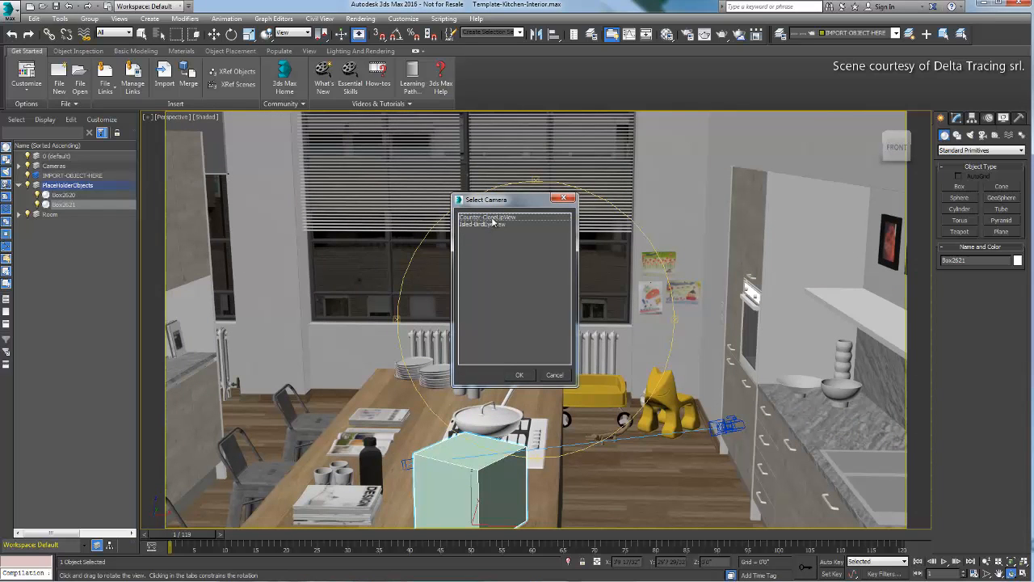
Step: Switch to the Isled-BirdEyeView camera and collapse the PlaceHolderObjects layer
click(520, 374)
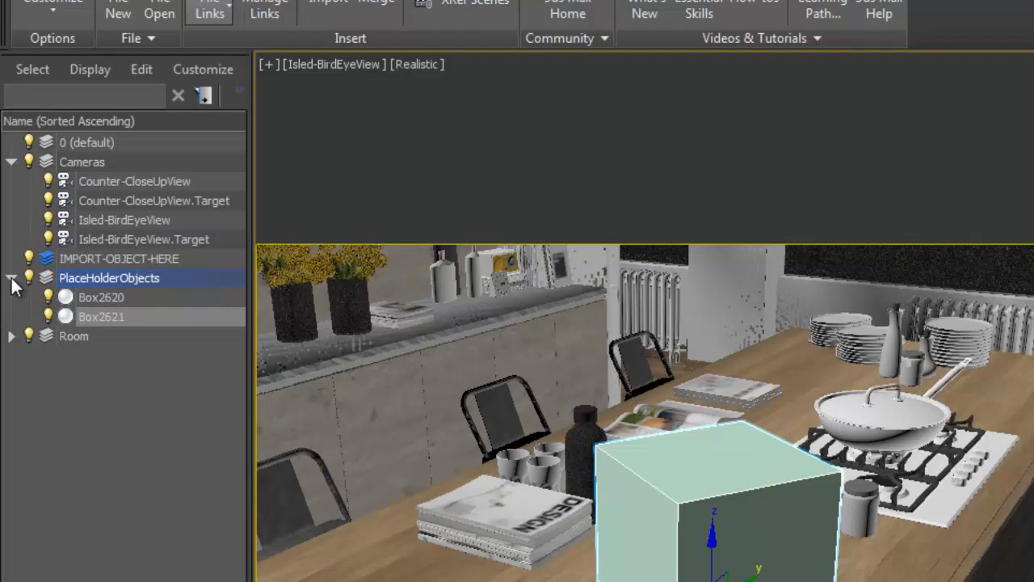
click(12, 277)
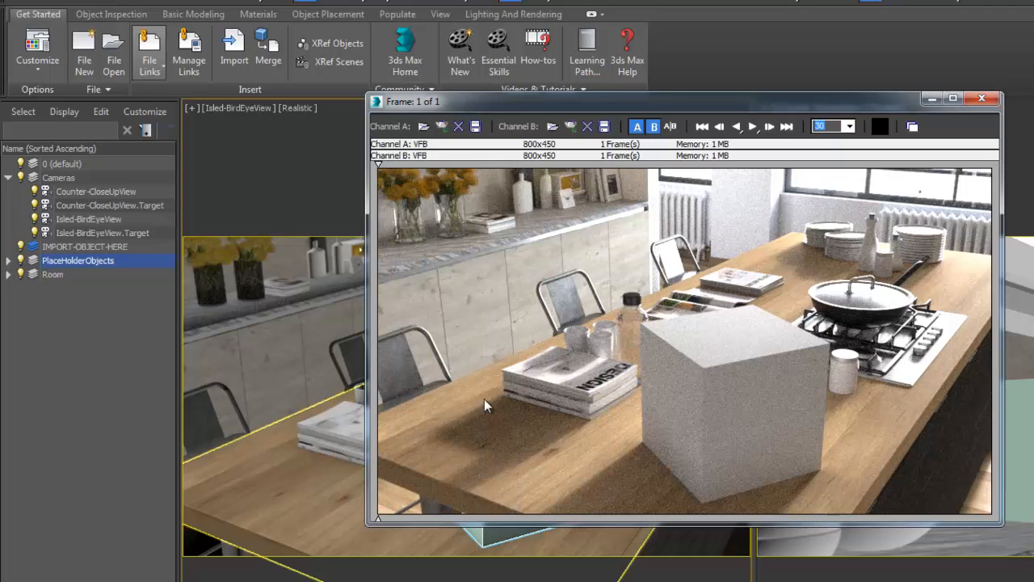
Step: Review the NVIDIA iray duration and sampling settings in Render Setup, then close it
click(513, 14)
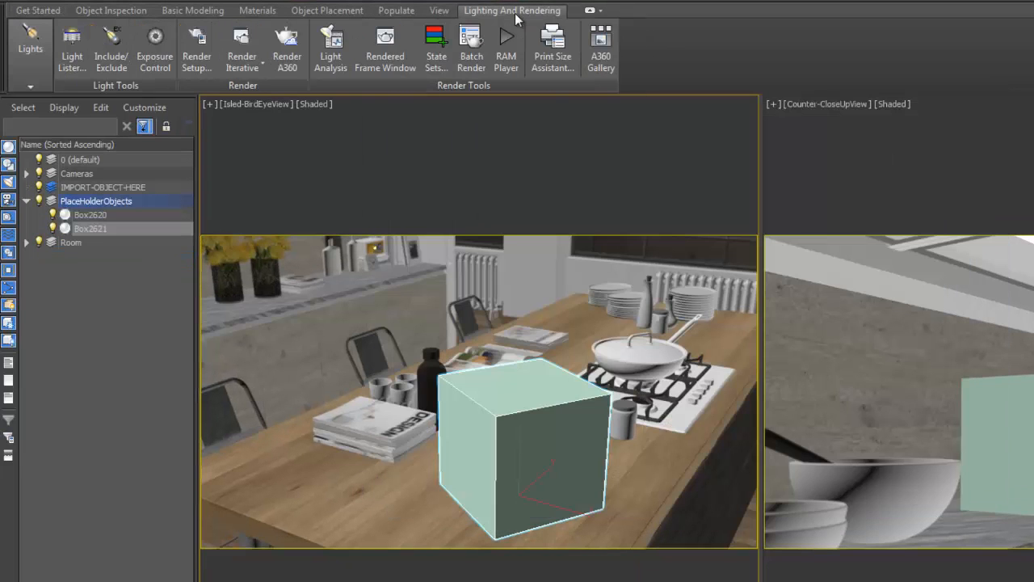
click(197, 45)
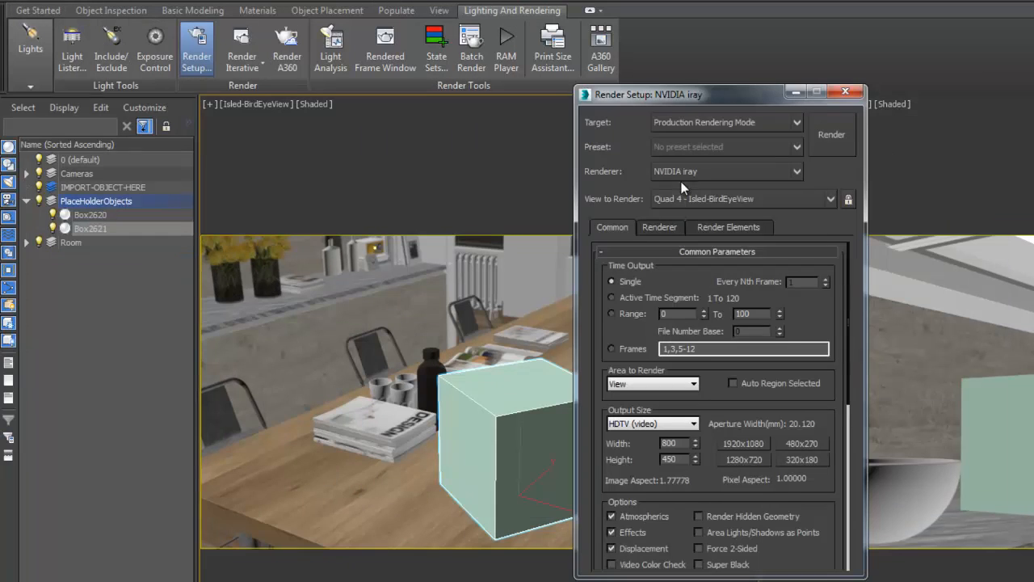
mouse_move(675, 179)
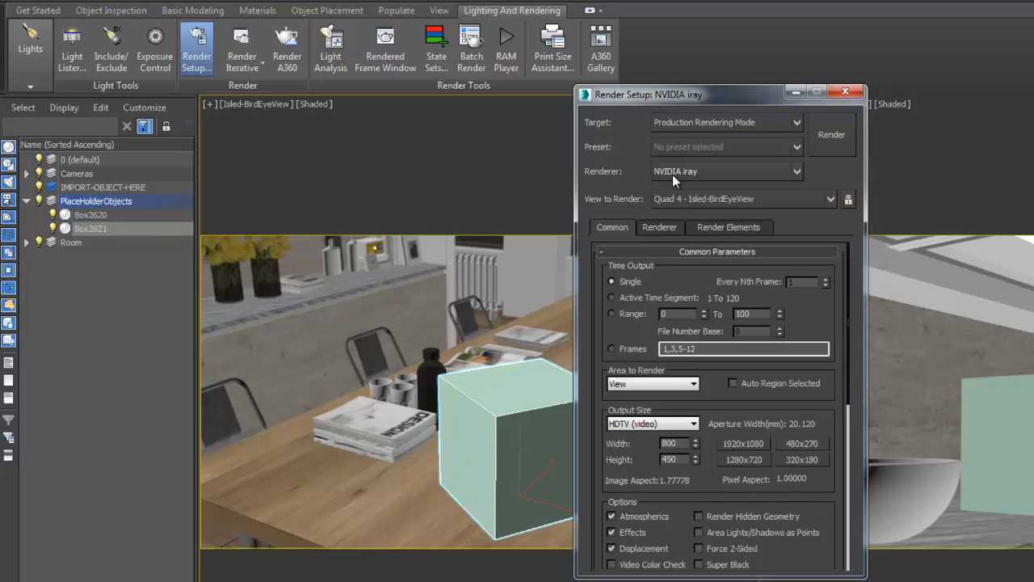
click(660, 227)
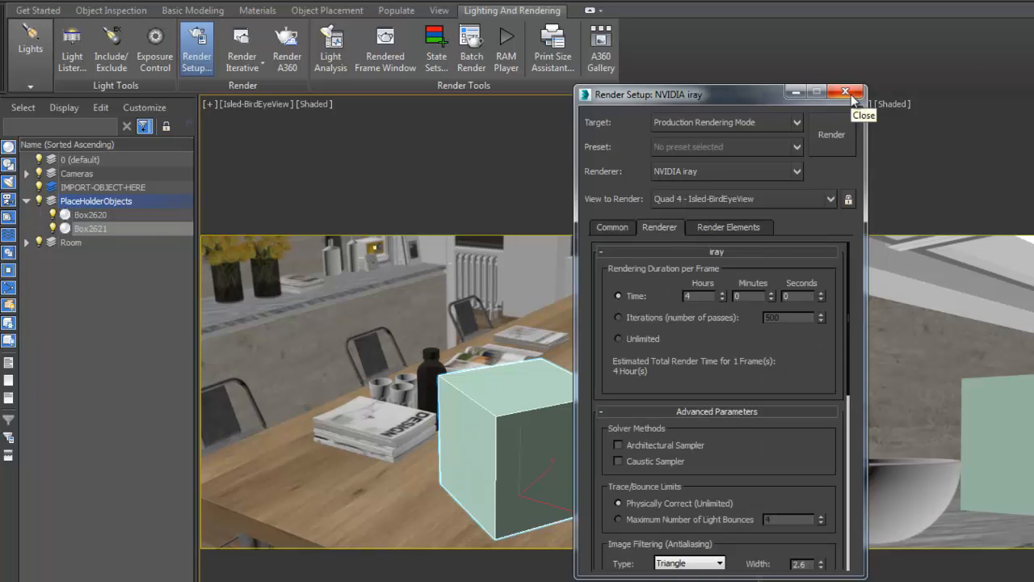
click(14, 12)
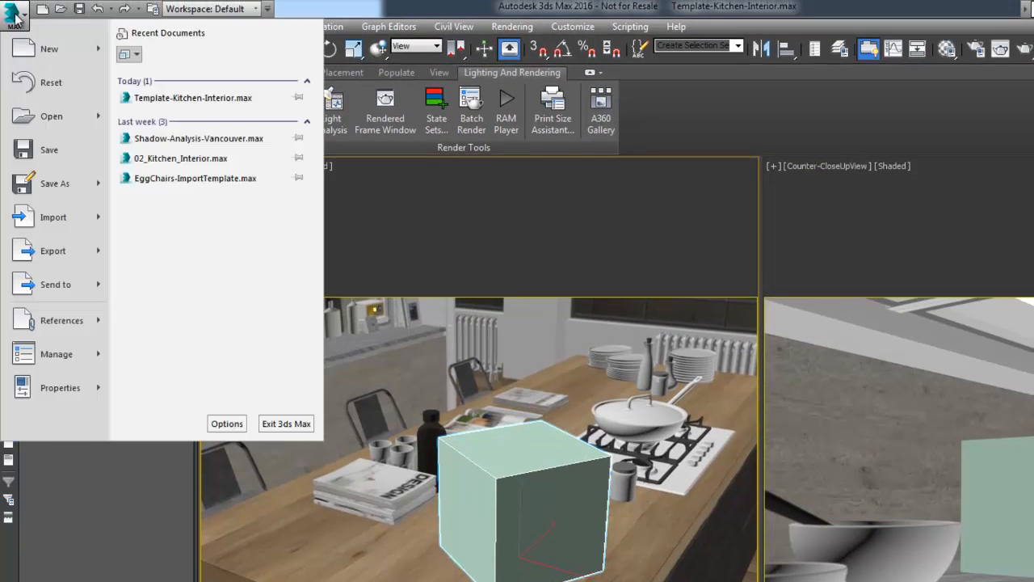
Step: Bring up the Welcome Screen and launch the Template Manager
click(54, 184)
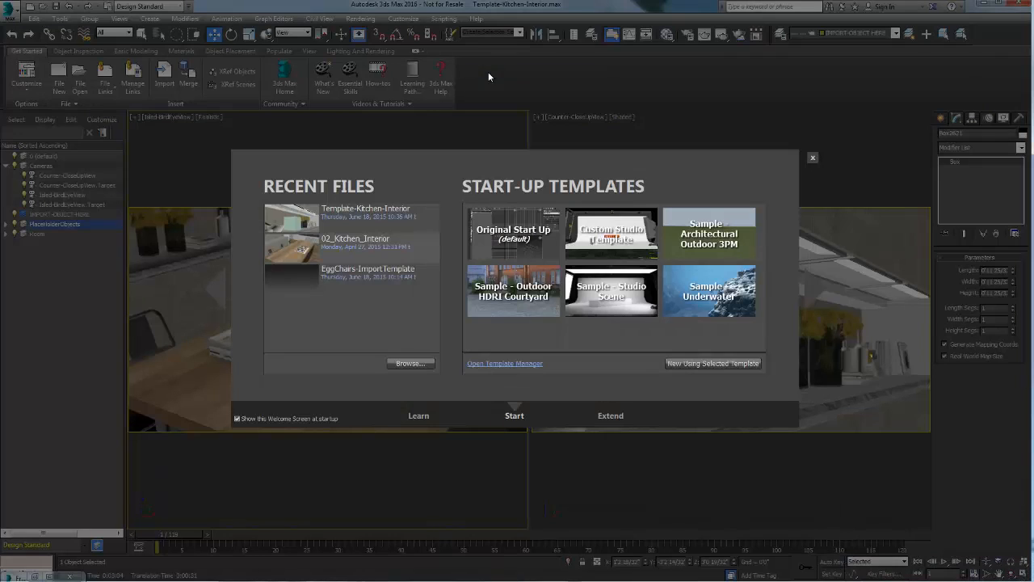
click(505, 362)
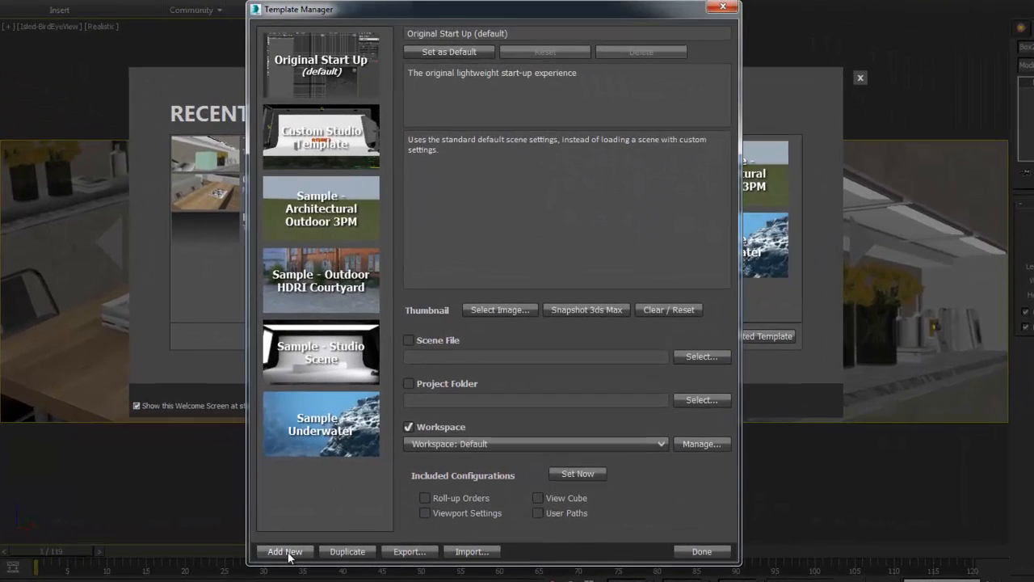
Step: Add a Kitchen-Interior template using the Design Standard workspace with viewport settings included
click(284, 551)
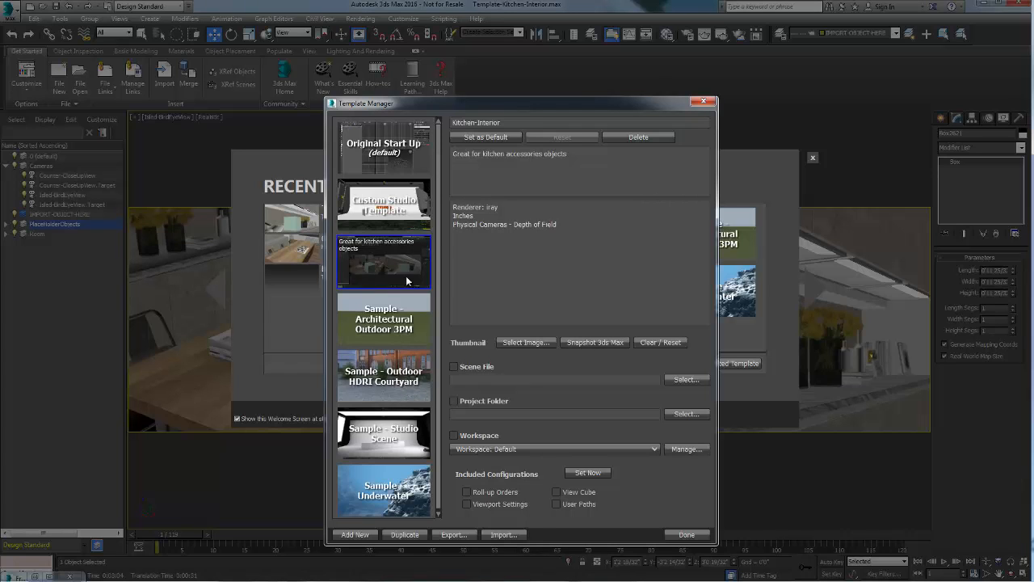
mouse_move(376, 279)
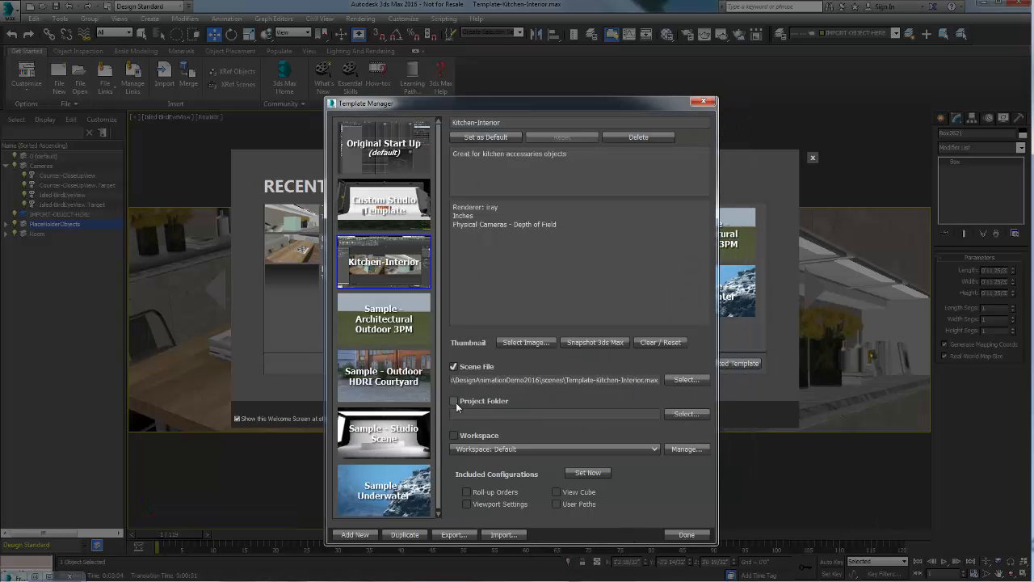
click(454, 401)
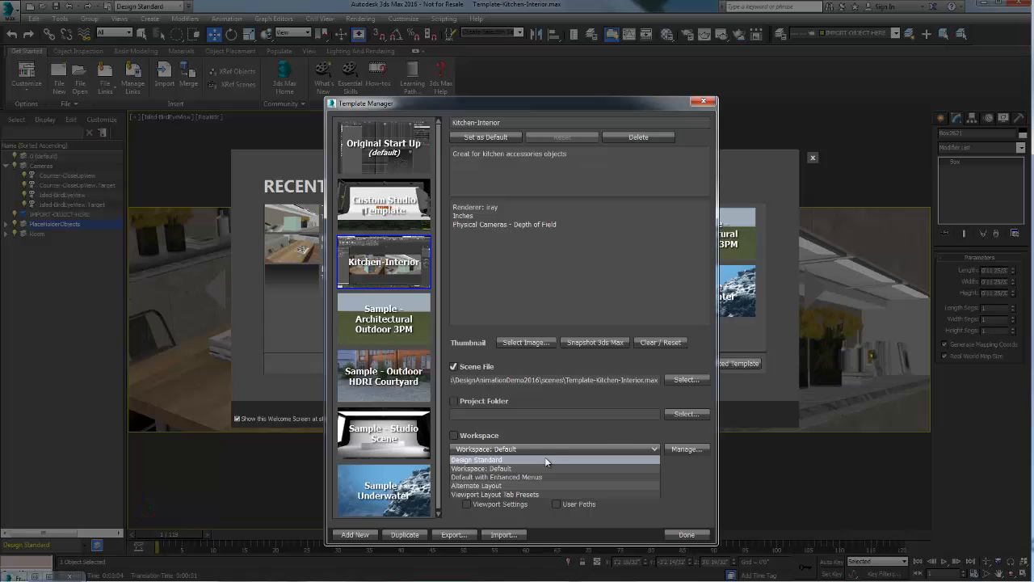
click(476, 460)
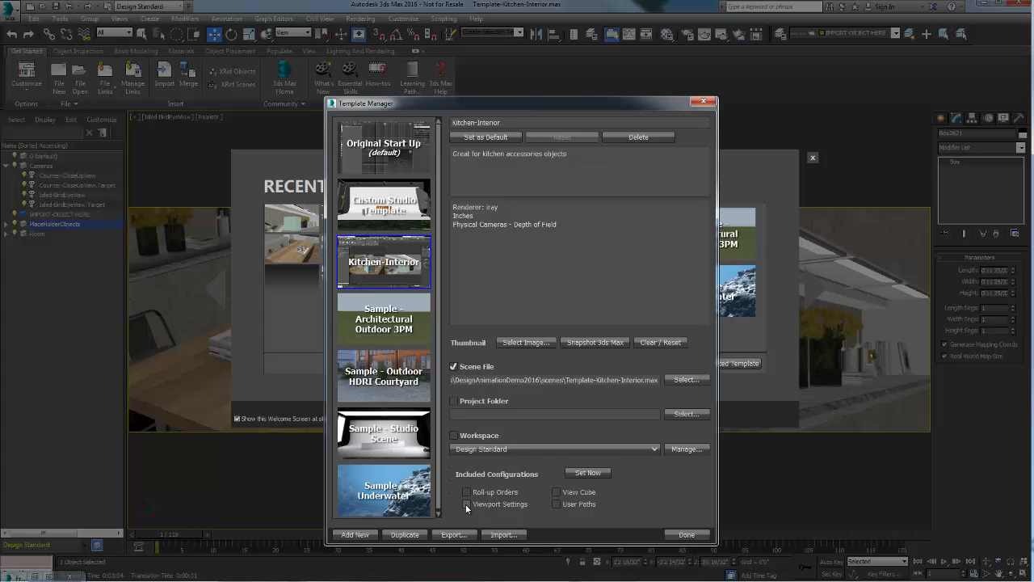
click(557, 503)
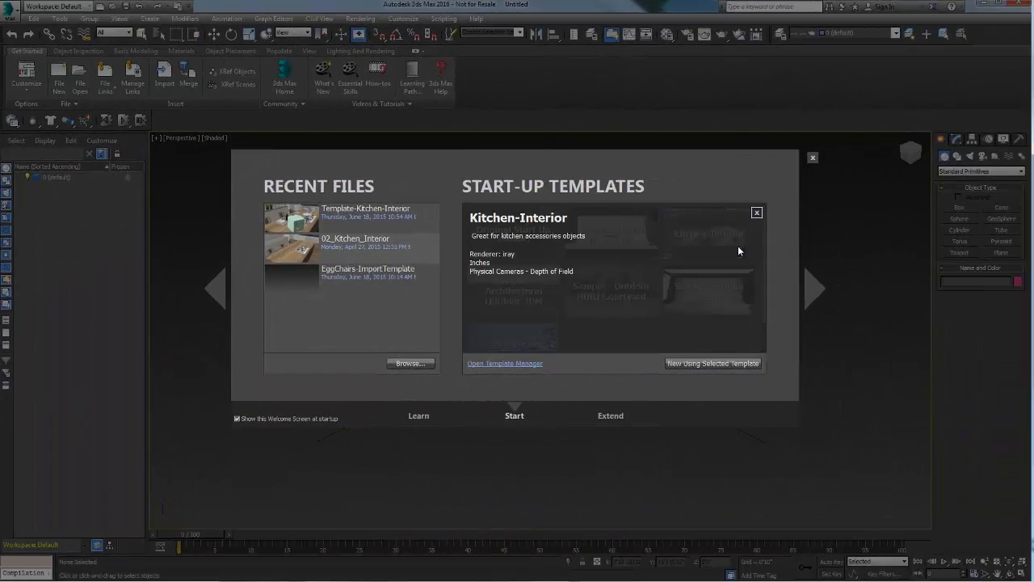
mouse_move(501, 274)
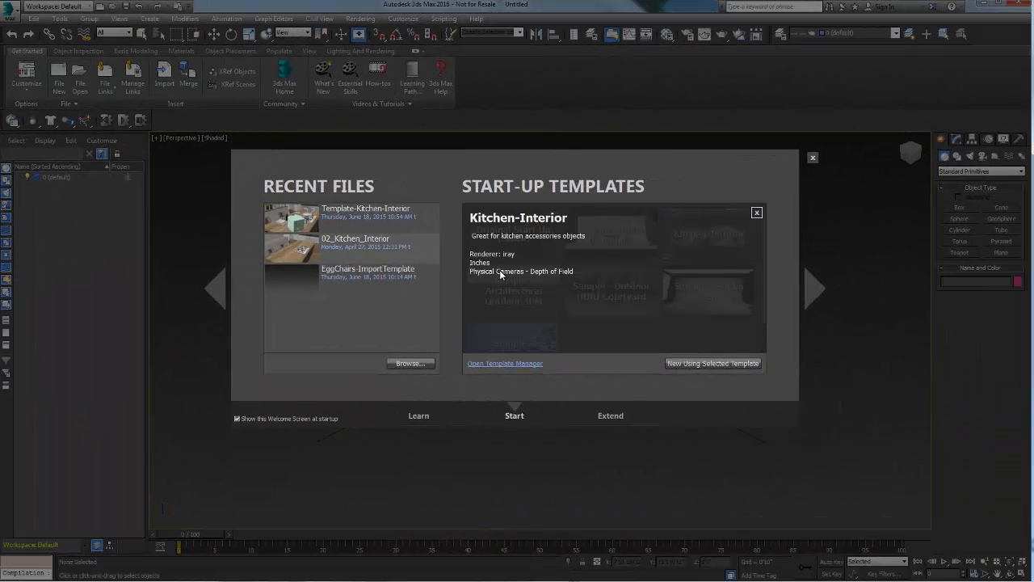
Step: Create a new scene using the Kitchen-Interior template
click(757, 212)
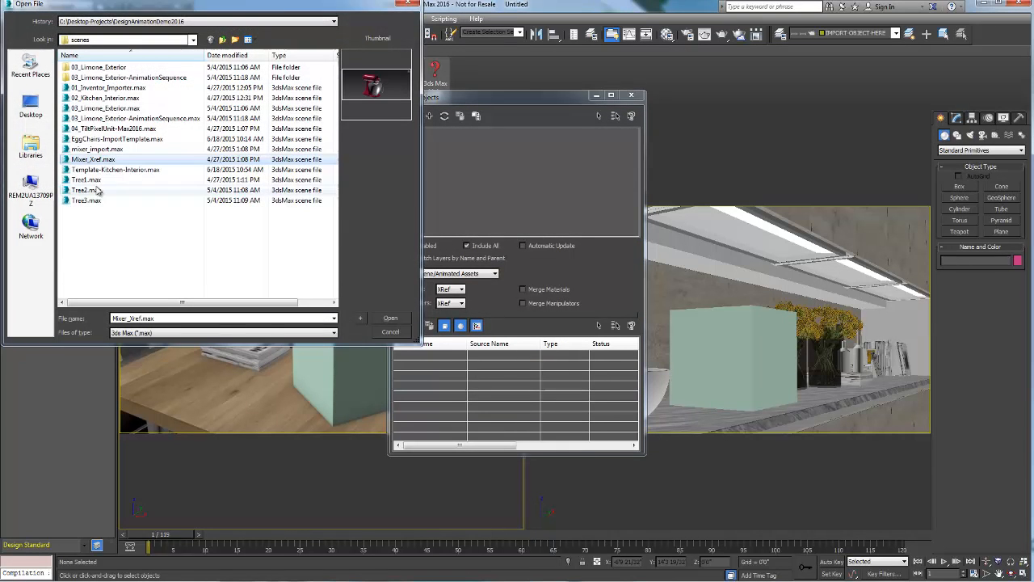
Step: XRef Mixer_Xref.max into the kitchen scene and close the XRef Objects window
click(391, 317)
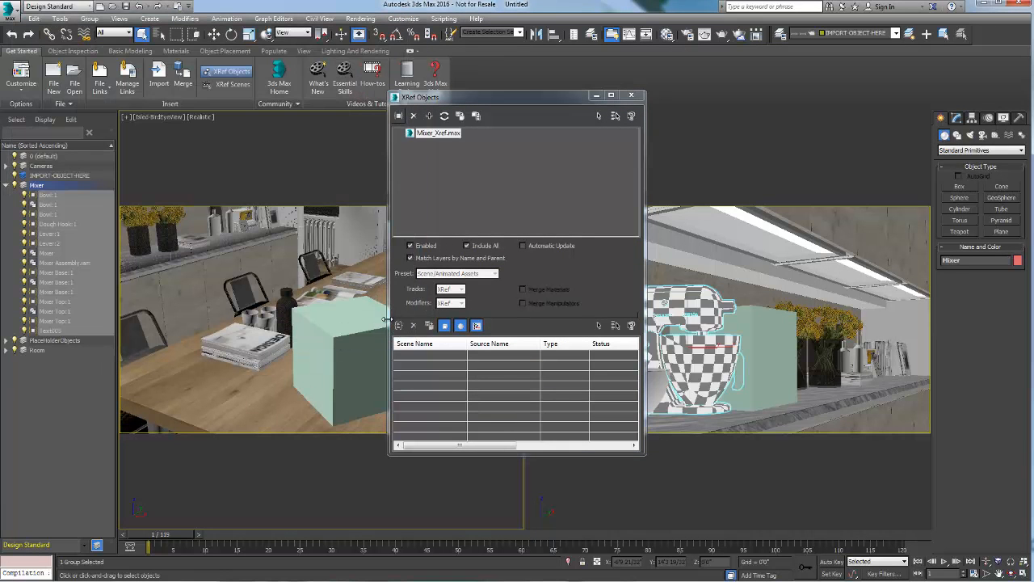
click(632, 95)
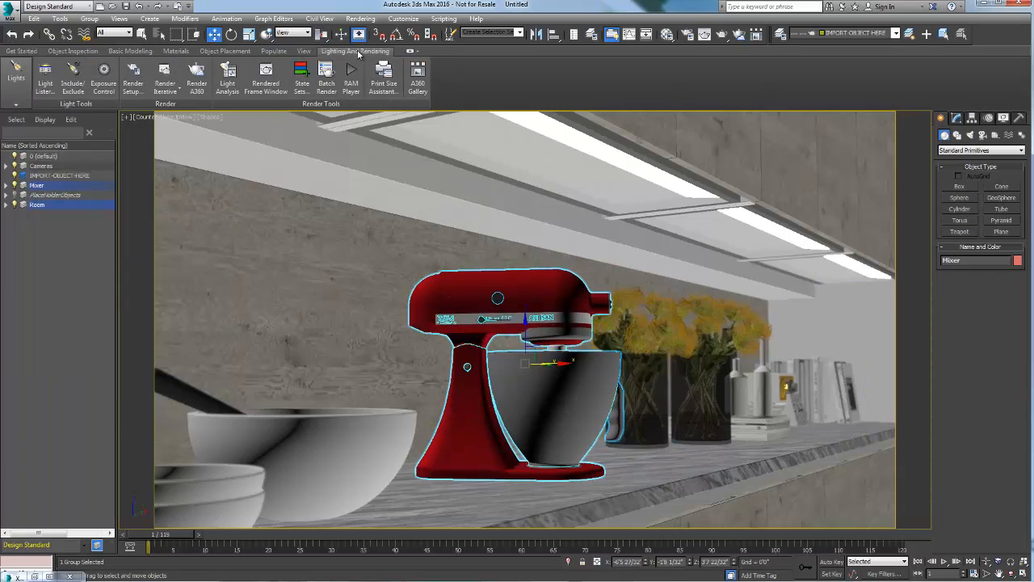
Step: Render the Counter-CloseUpView showing the red mixer on the shelf
click(265, 80)
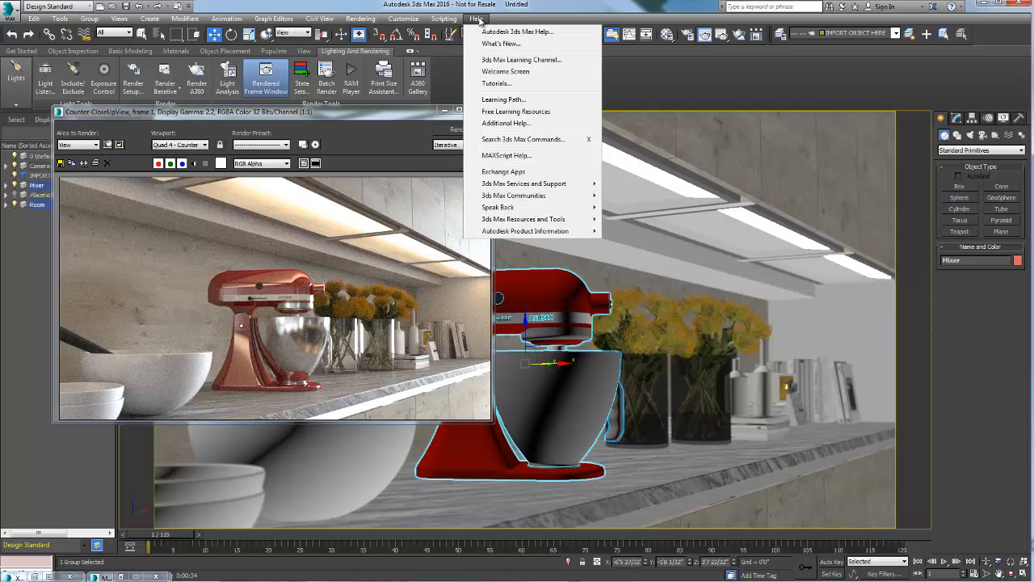
click(505, 71)
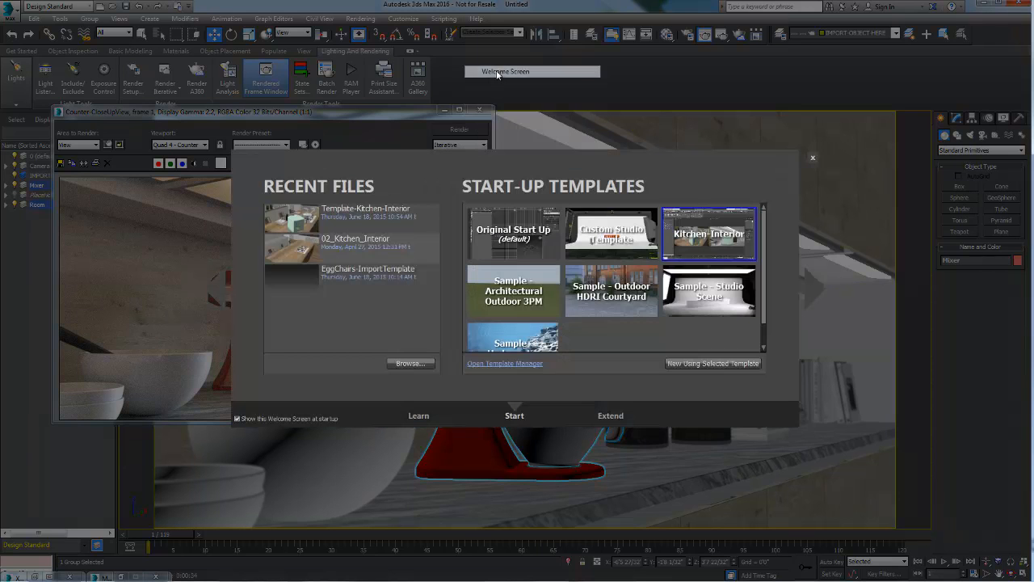
mouse_move(709, 241)
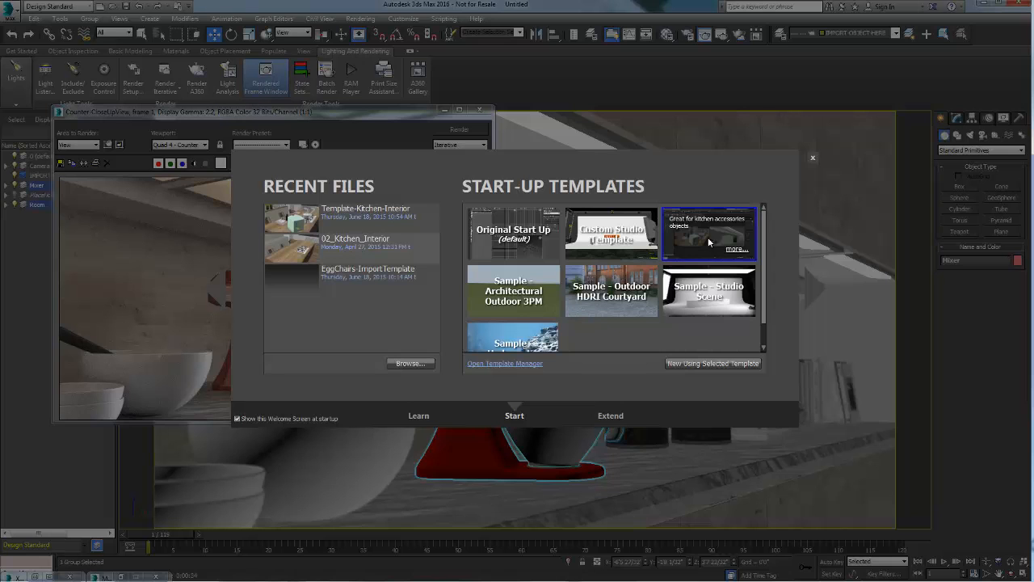
click(504, 363)
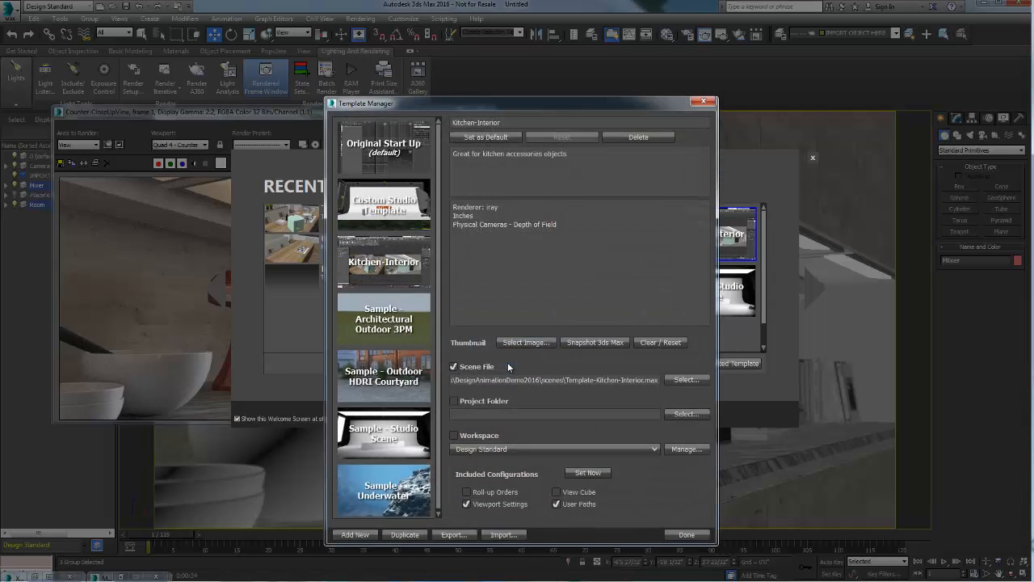
mouse_move(555, 408)
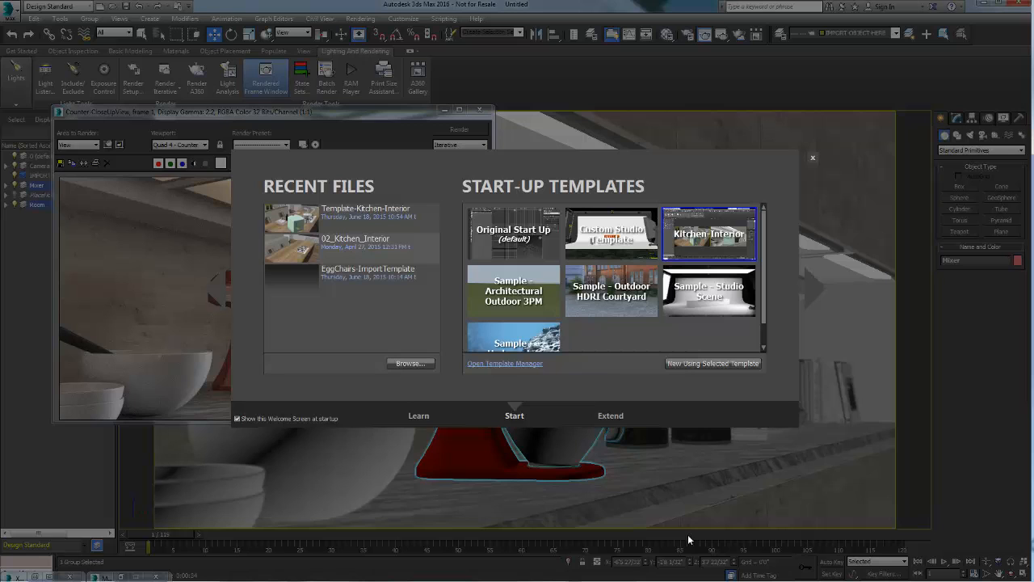
click(812, 157)
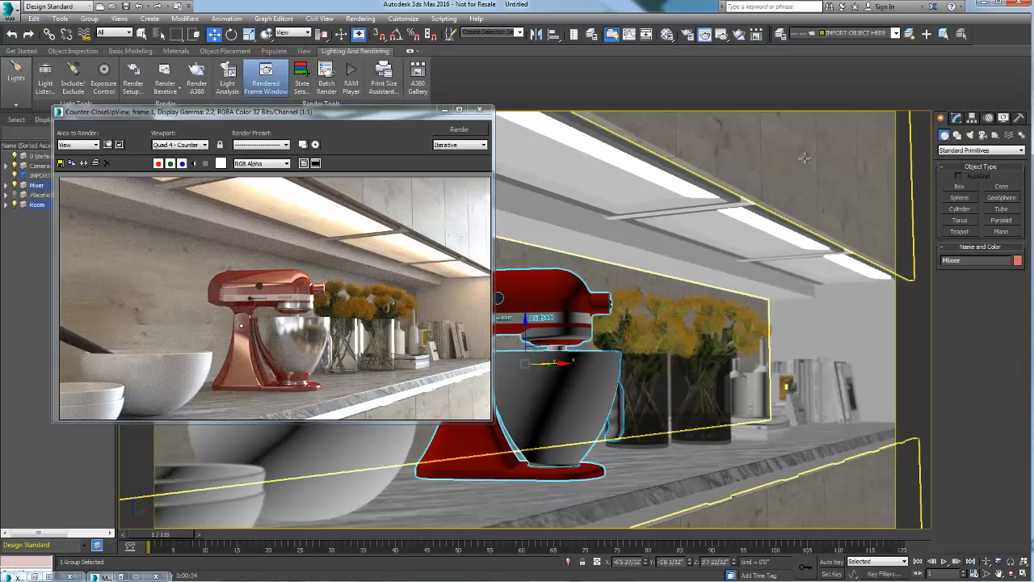